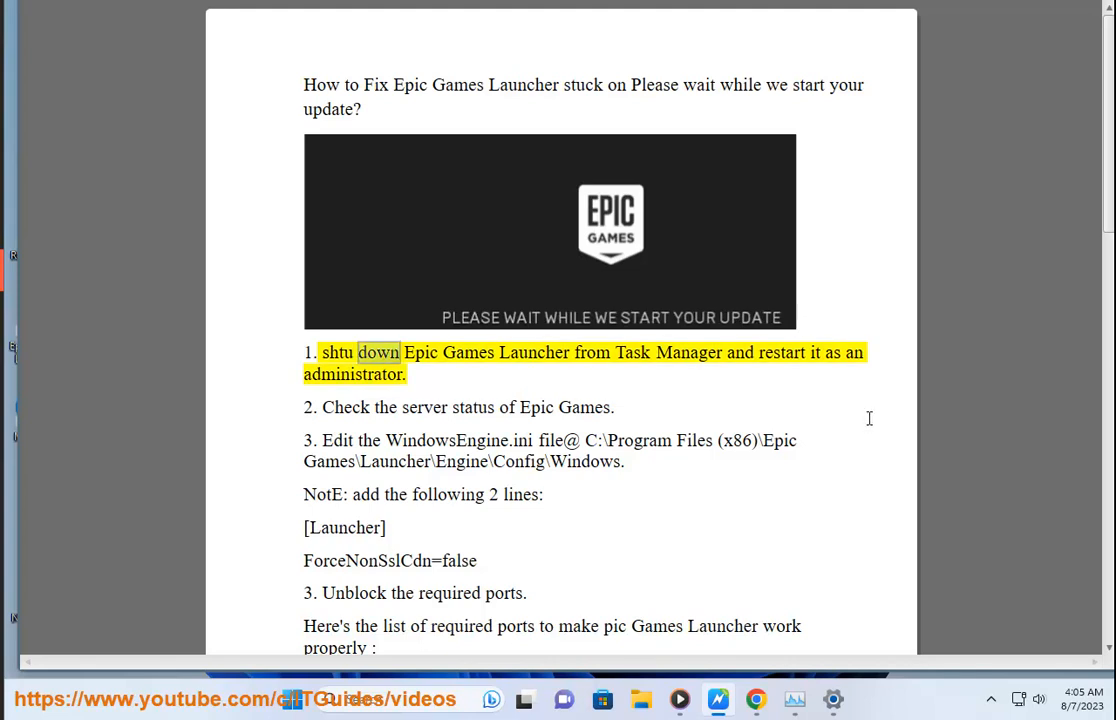
Step: Search 'Epic Games SERV' in a new Chrome tab to check Epic Games server status
{"action": "double_click", "coordinate": [782, 352]}
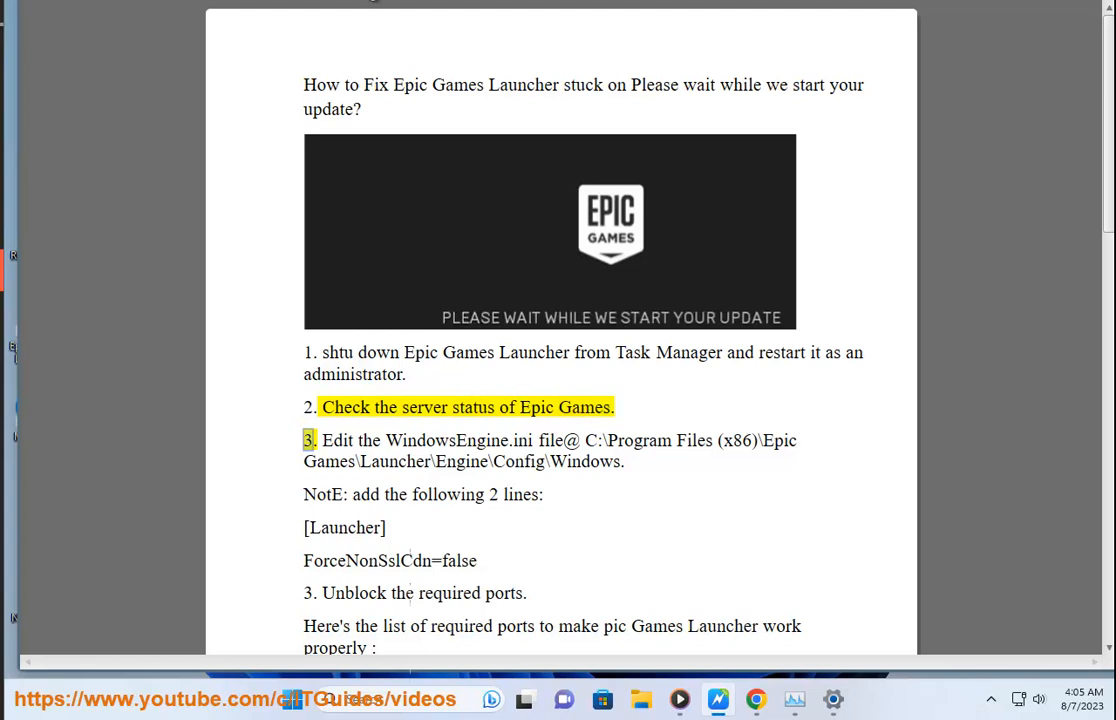
{"action": "double_click", "coordinate": [565, 407]}
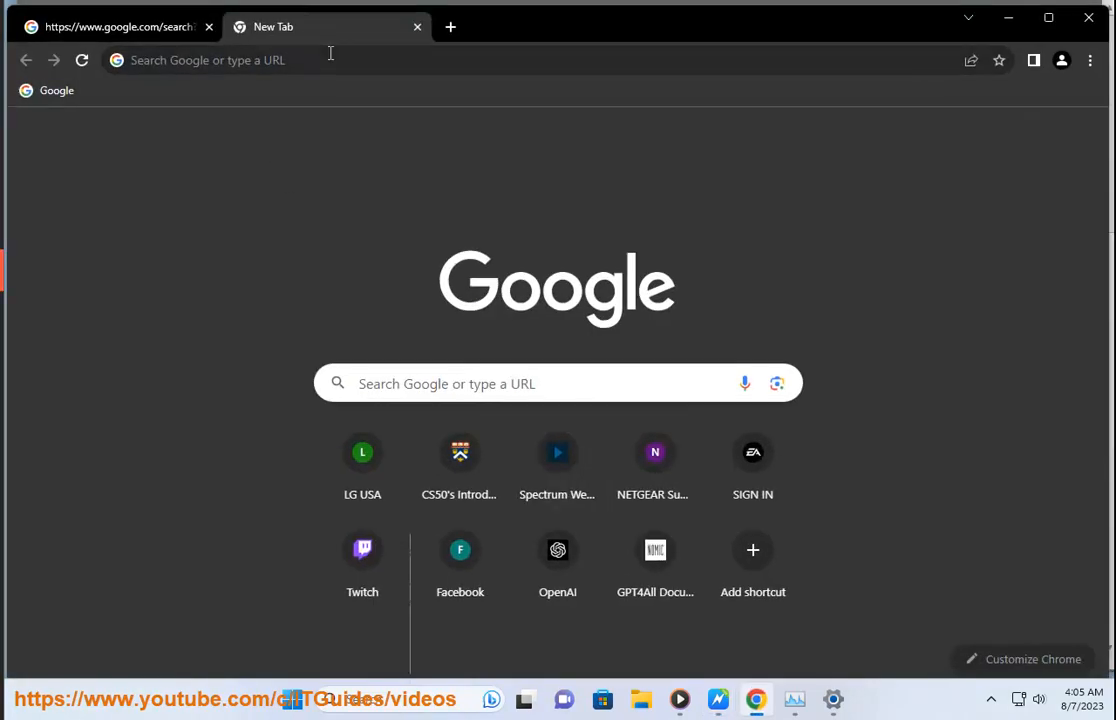
{"action": "type", "text": "Epic Games SERV"}
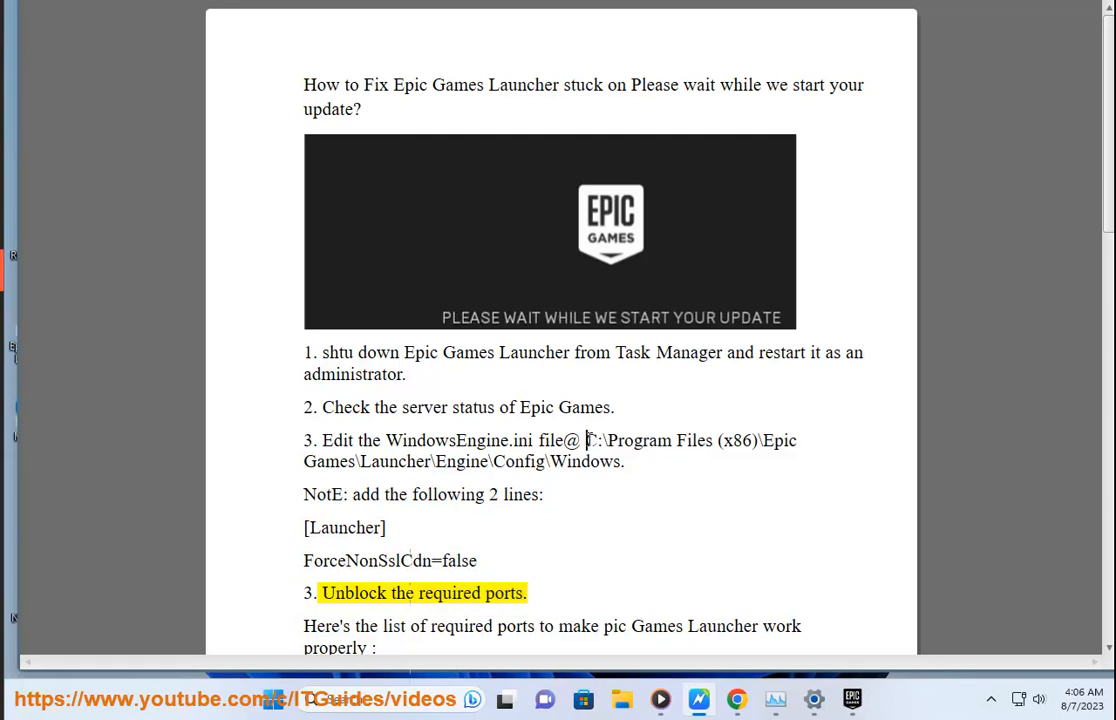
Step: Copy the Launcher Config\Windows folder path from step 3 and go to it in File Explorer
{"action": "left_click_drag", "start_coordinate": [586, 440], "coordinate": [623, 461]}
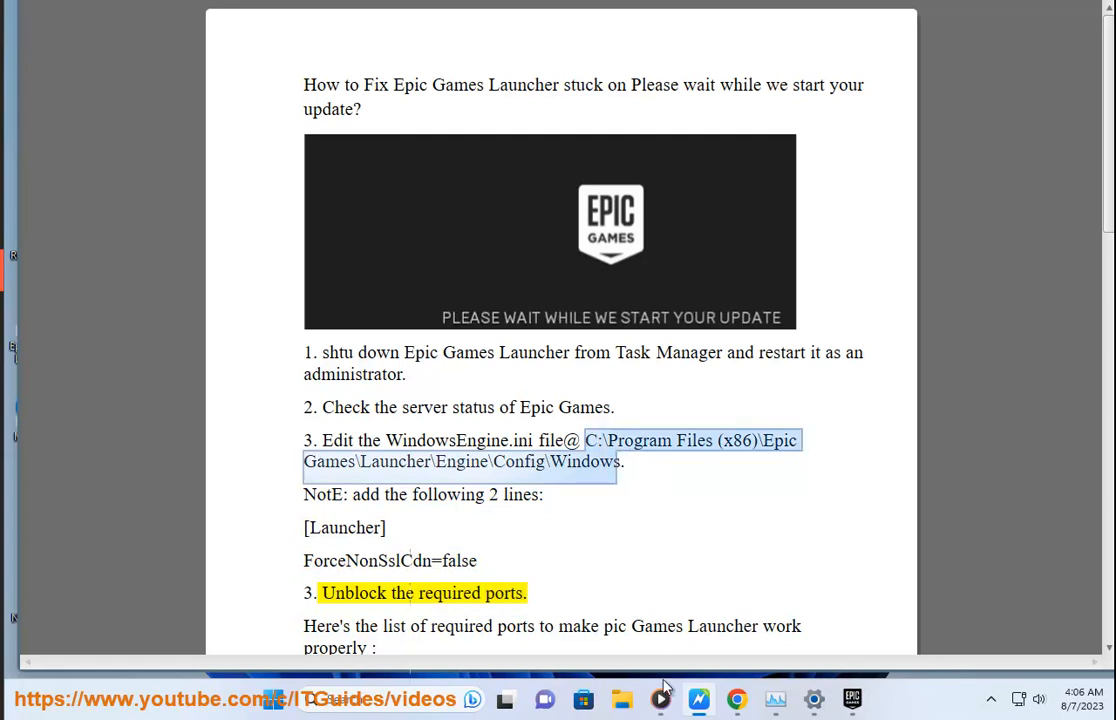
{"action": "left_click", "coordinate": [660, 699]}
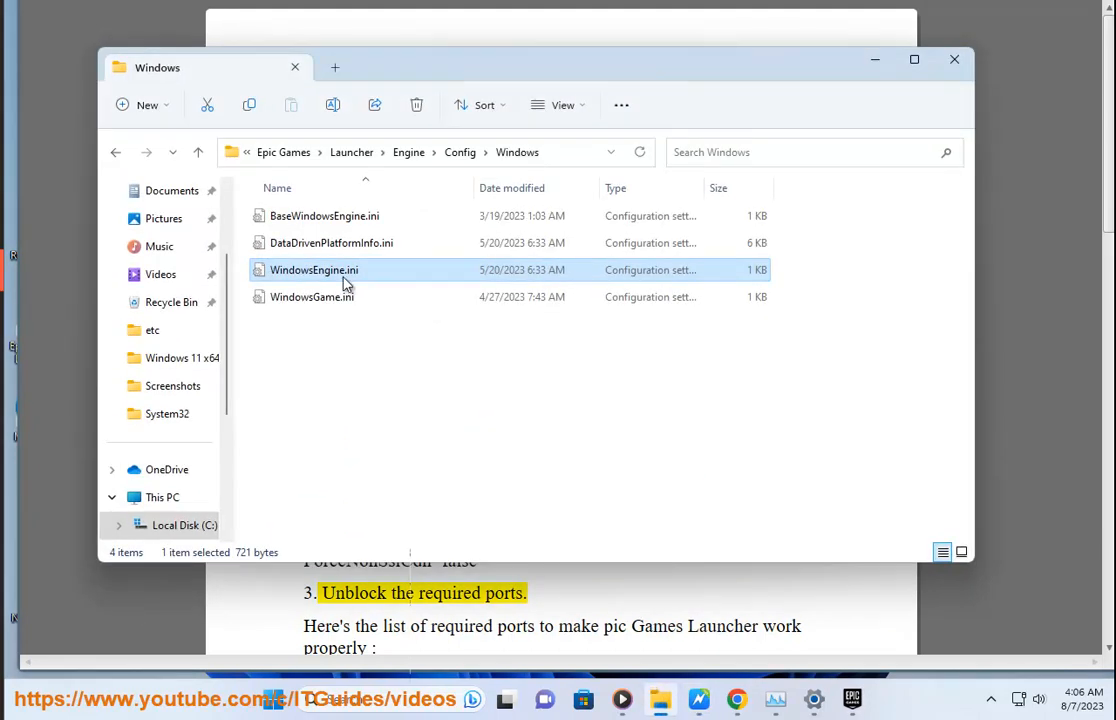
Step: Open WindowsEngine.ini in Notepad just once via Open with
{"action": "right_click", "coordinate": [313, 269]}
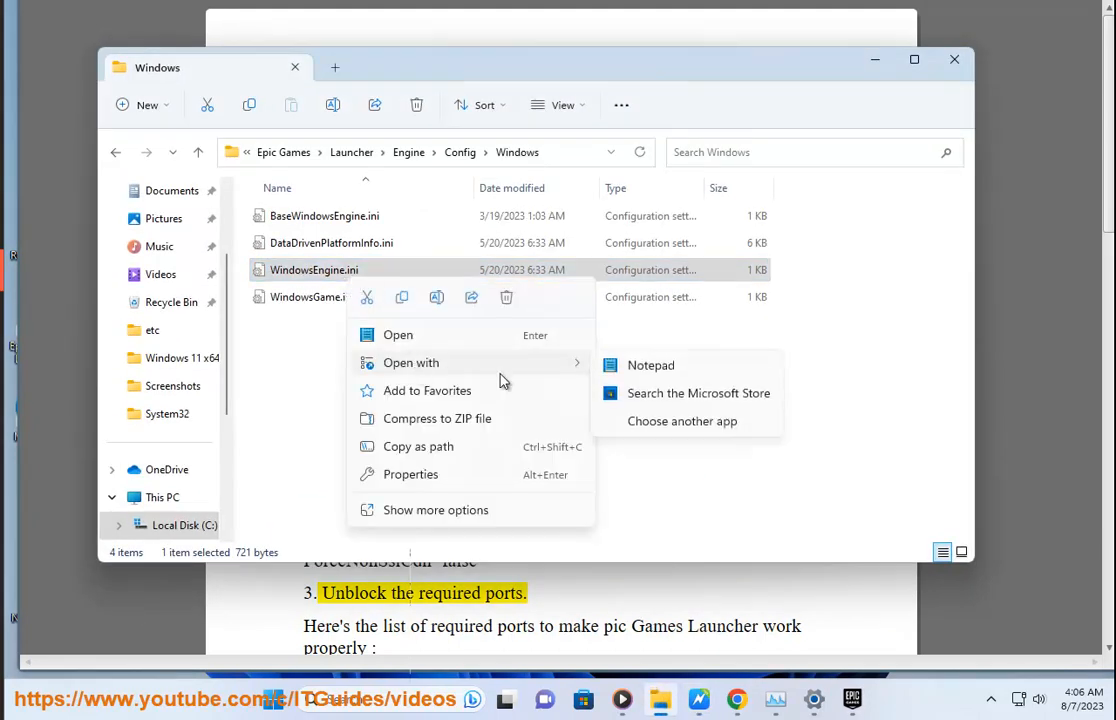
{"action": "left_click", "coordinate": [681, 421]}
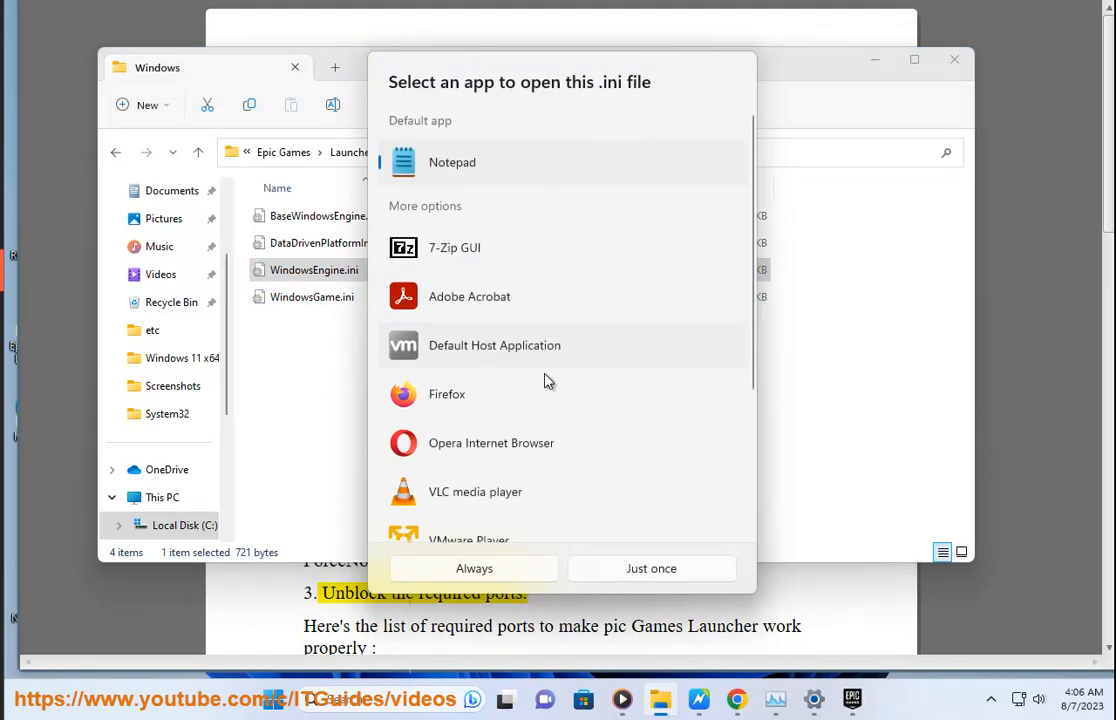
{"action": "scroll", "scroll_direction": "down", "scroll_amount": 3}
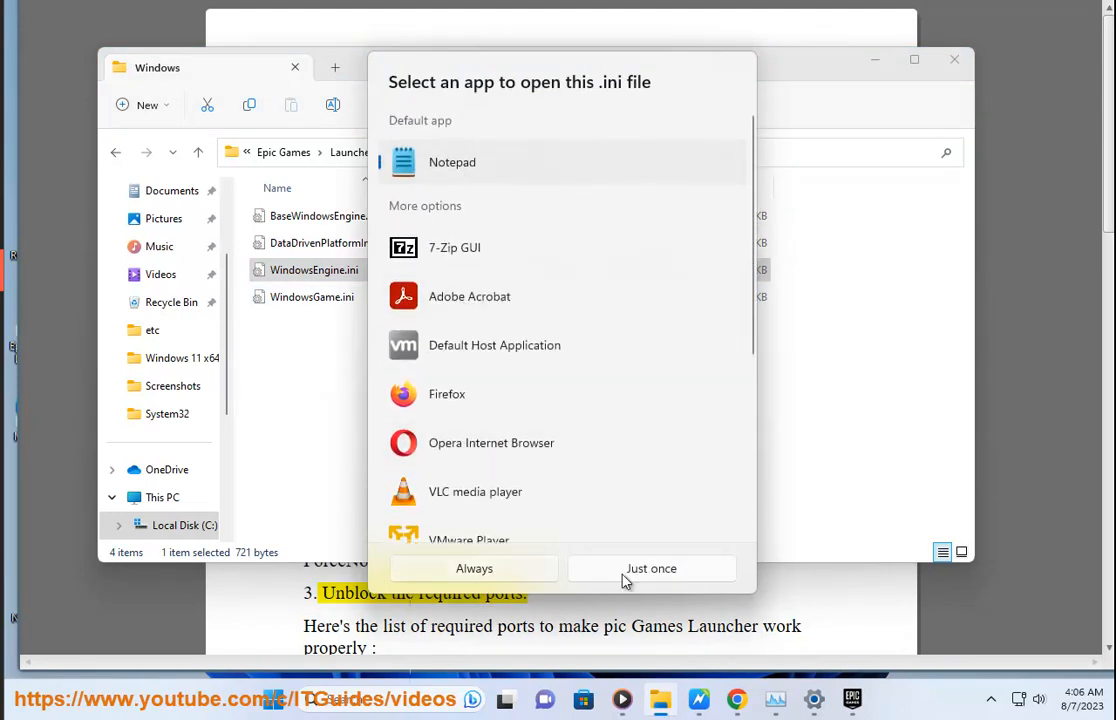
{"action": "left_click", "coordinate": [651, 568]}
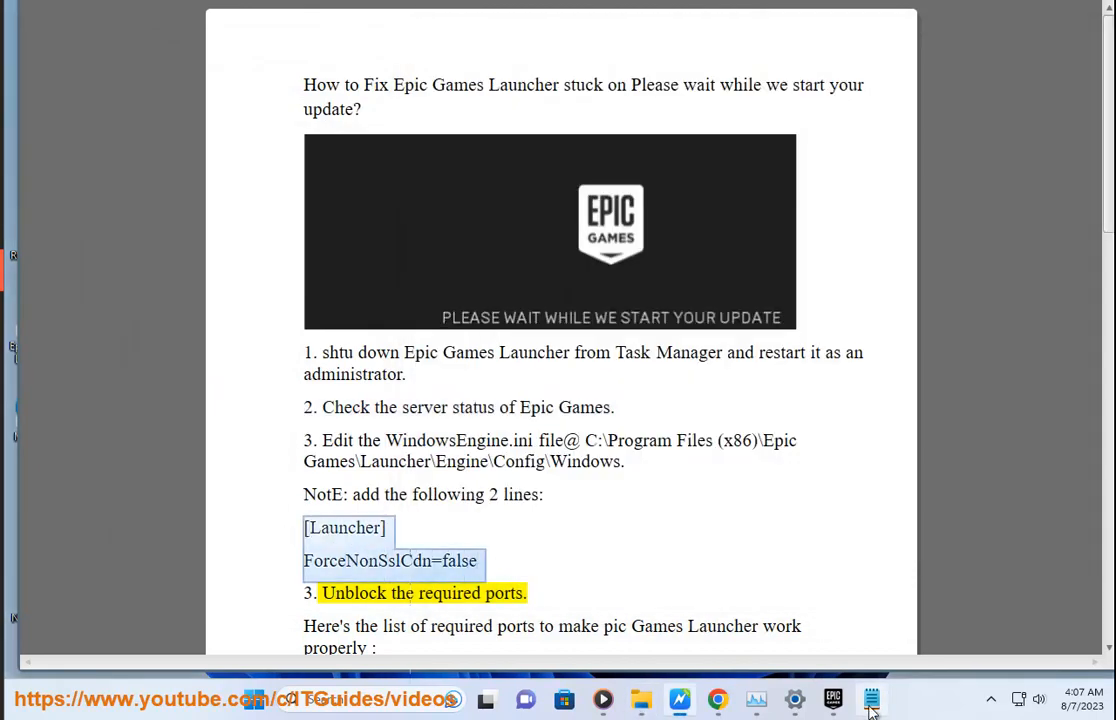
Step: Add the [Launcher] lines to the end of WindowsEngine.ini and save on closing Notepad
{"action": "left_click", "coordinate": [867, 697]}
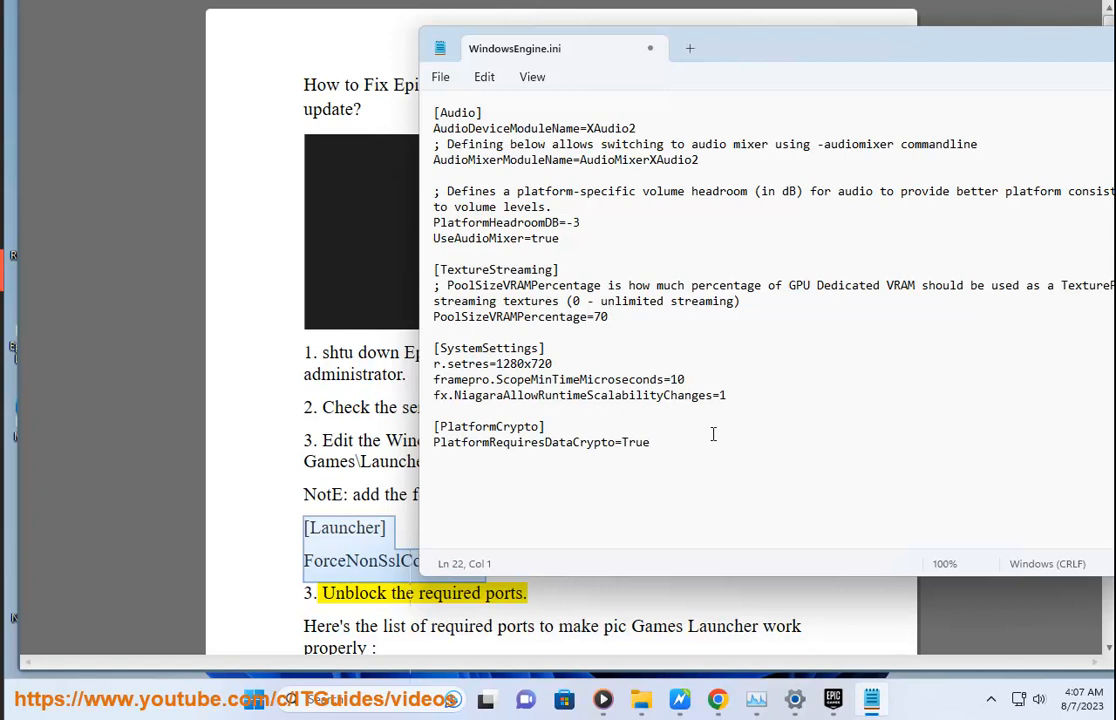
{"action": "type", "text": "[Launcher]"}
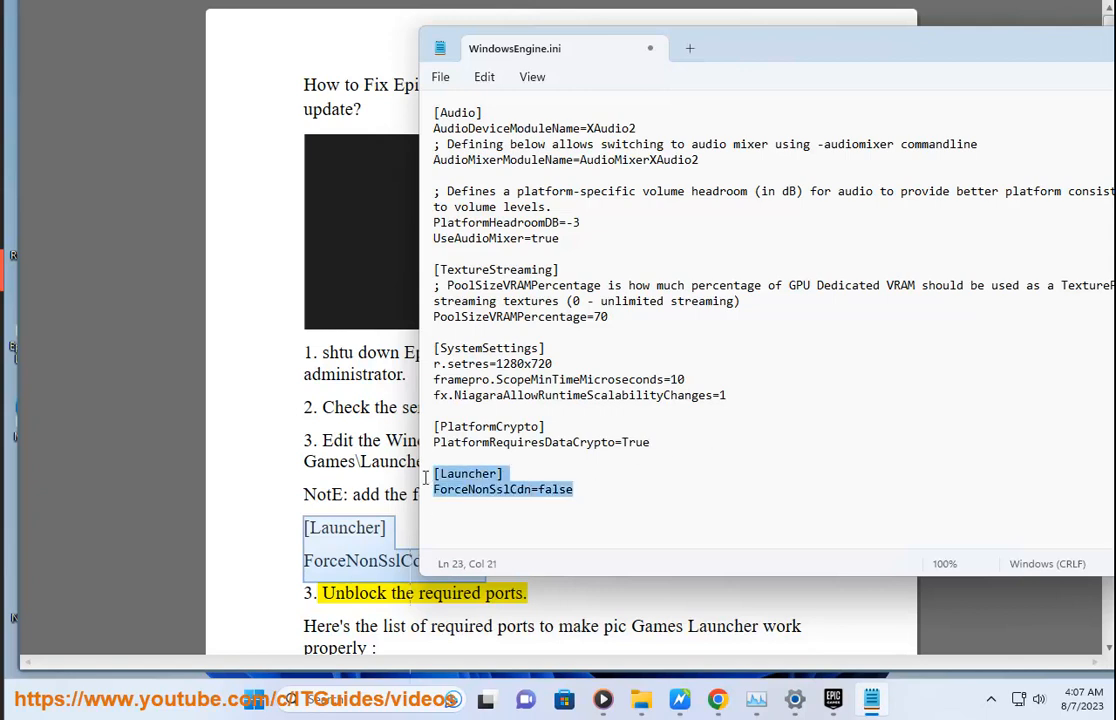
{"action": "left_click", "coordinate": [440, 76]}
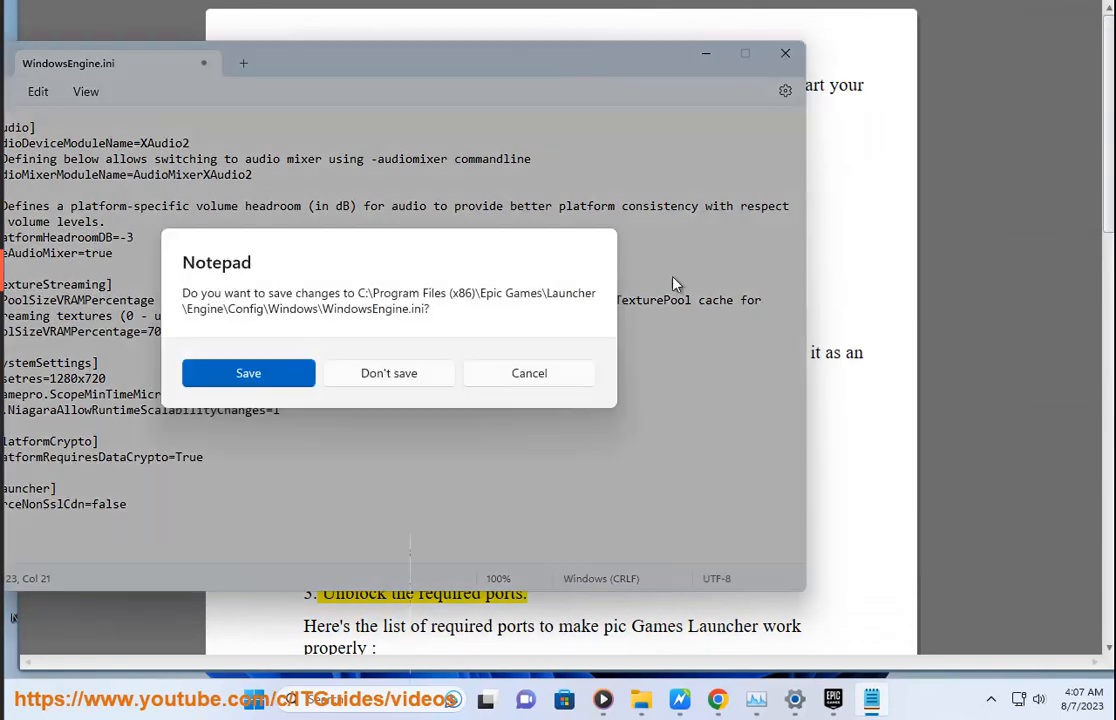
{"action": "left_click", "coordinate": [388, 373]}
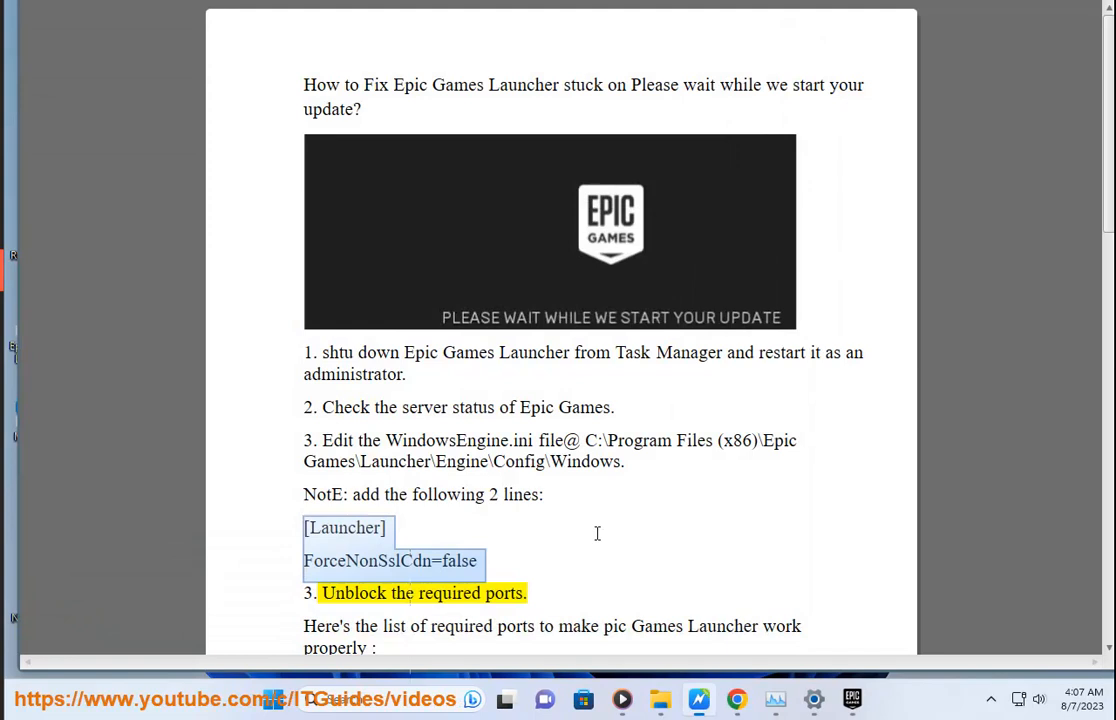
Step: Relaunch Epic Games Launcher, choose Sign In Later, and go to Control Panel
{"action": "left_click", "coordinate": [853, 698]}
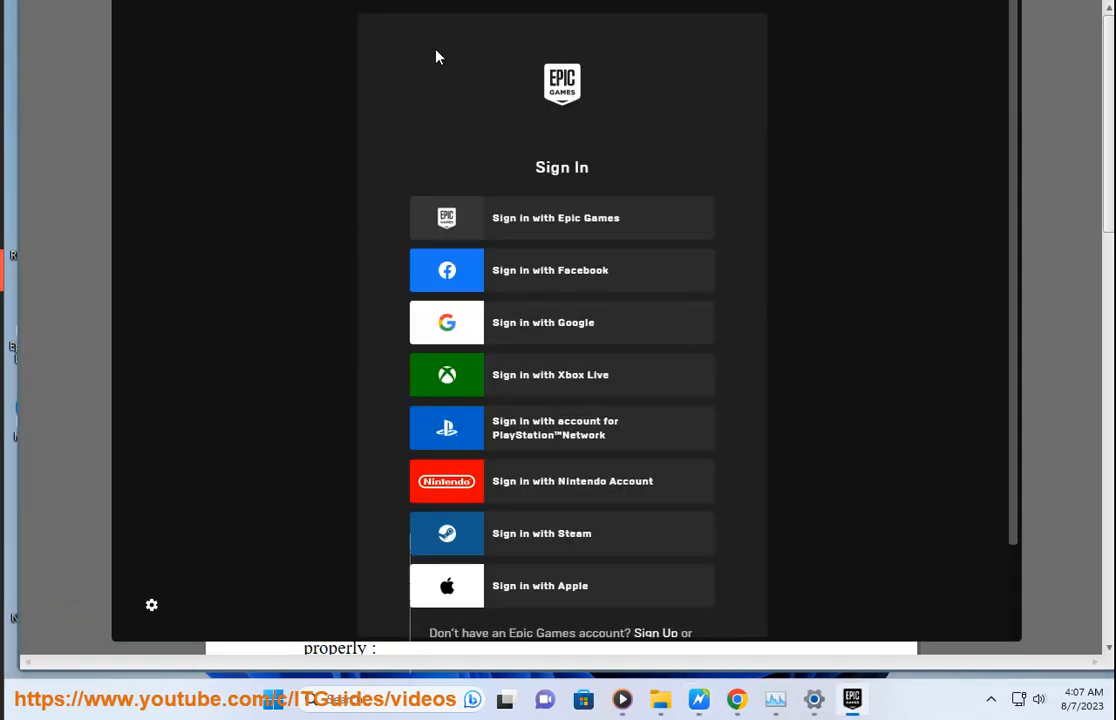
{"action": "scroll", "scroll_direction": "down", "scroll_amount": 3}
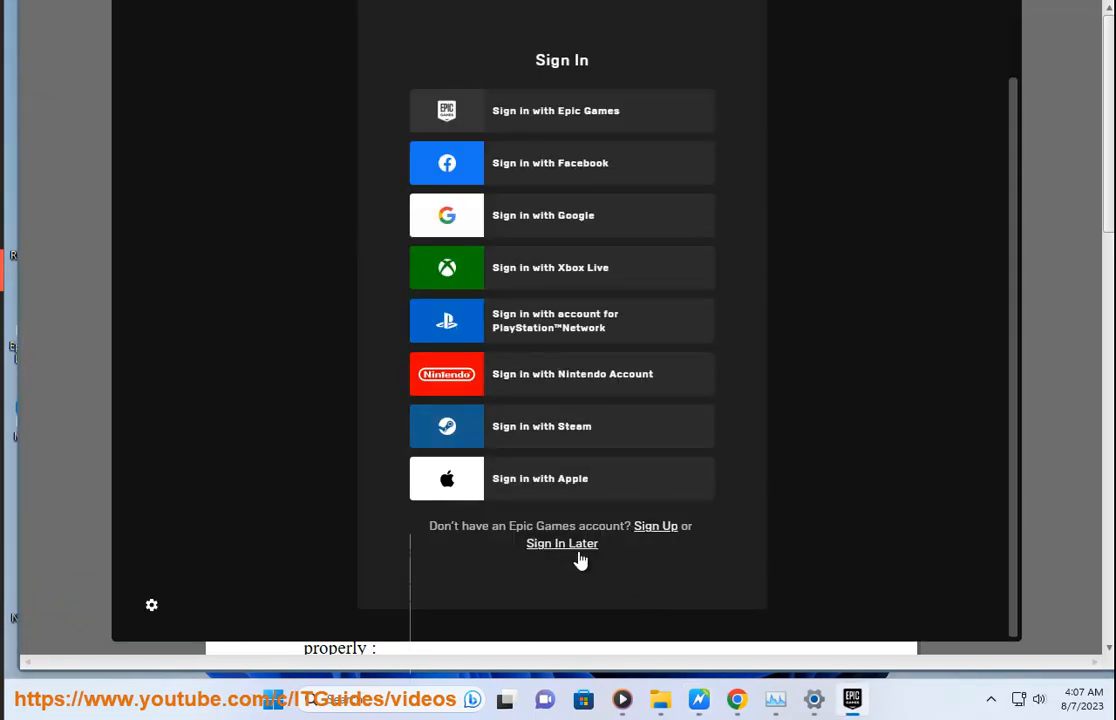
{"action": "left_click", "coordinate": [561, 543]}
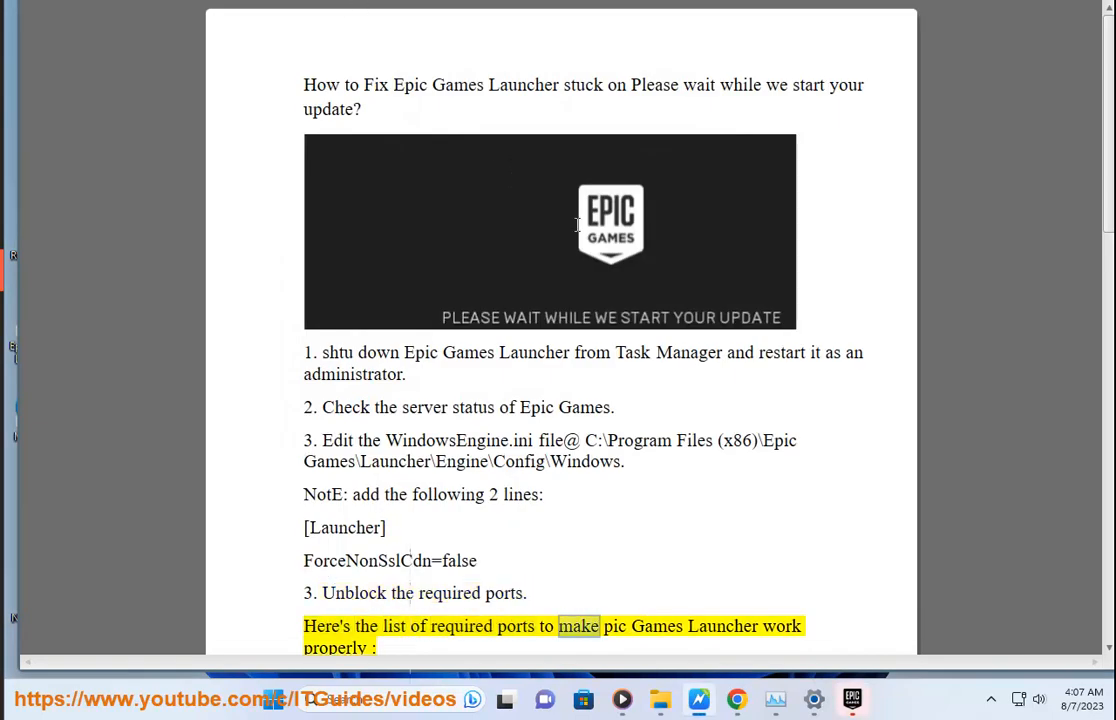
{"action": "scroll", "scroll_direction": "down", "scroll_amount": 3}
{"action": "type", "text": "C"}
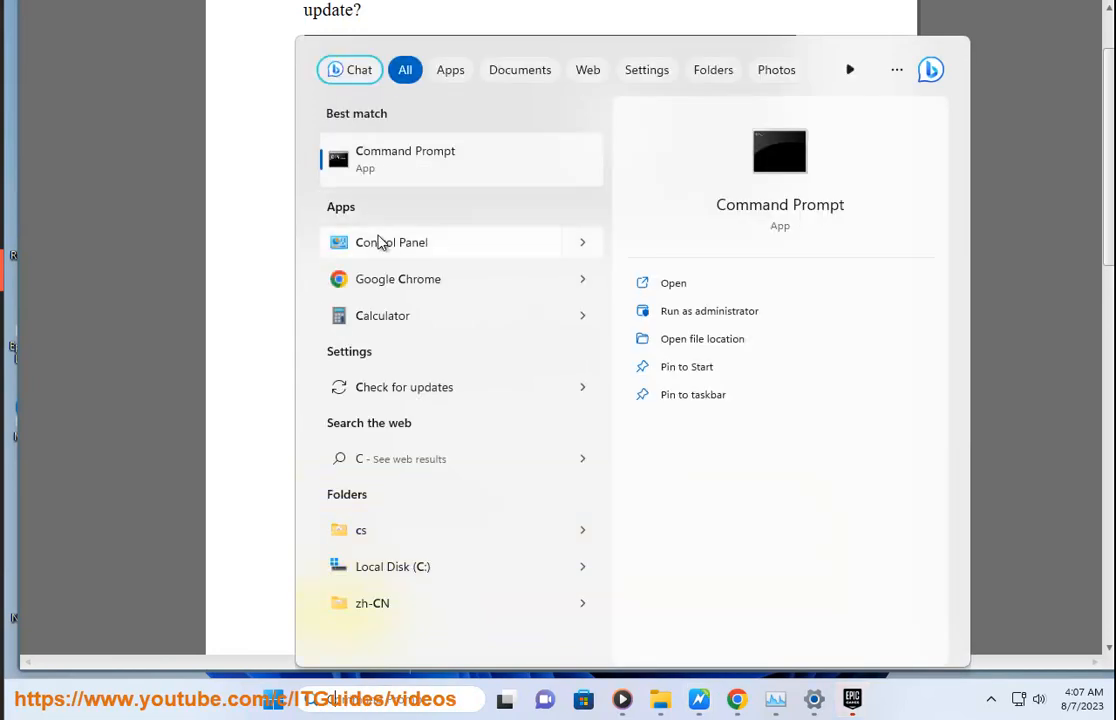
{"action": "left_click", "coordinate": [390, 242]}
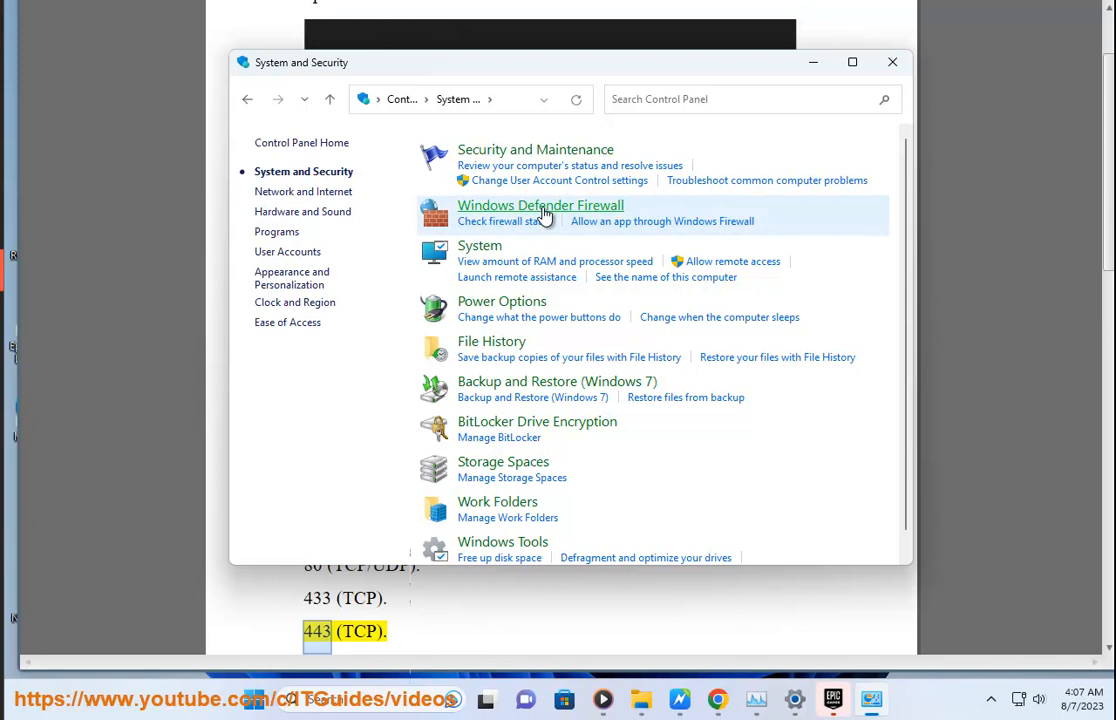
Step: Go from Windows Defender Firewall in System and Security to its Advanced settings
{"action": "left_click", "coordinate": [540, 205]}
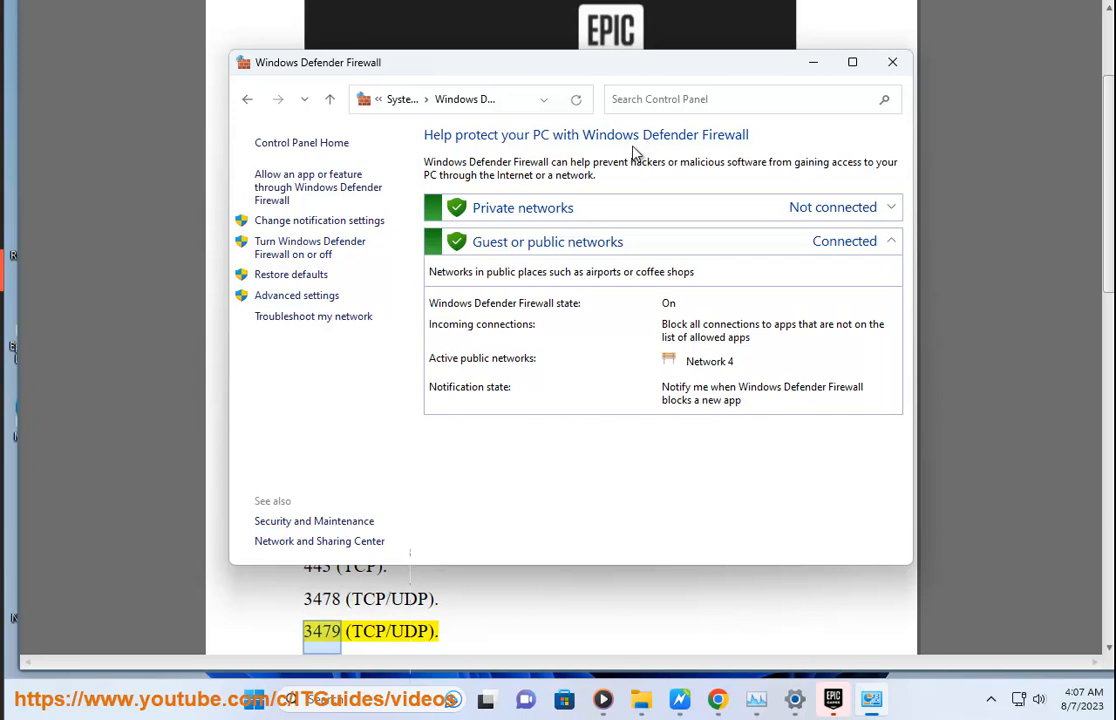
{"action": "left_click", "coordinate": [296, 295]}
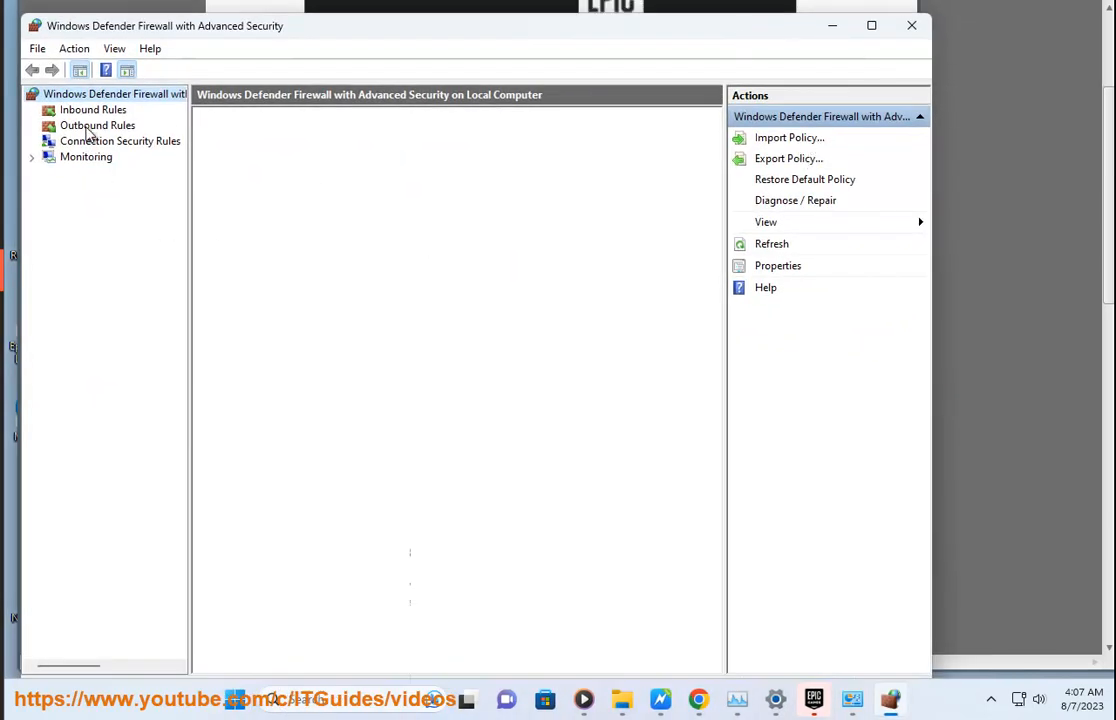
Step: Show the Outbound Rules list and start the New Outbound Rule wizard
{"action": "left_click", "coordinate": [97, 125]}
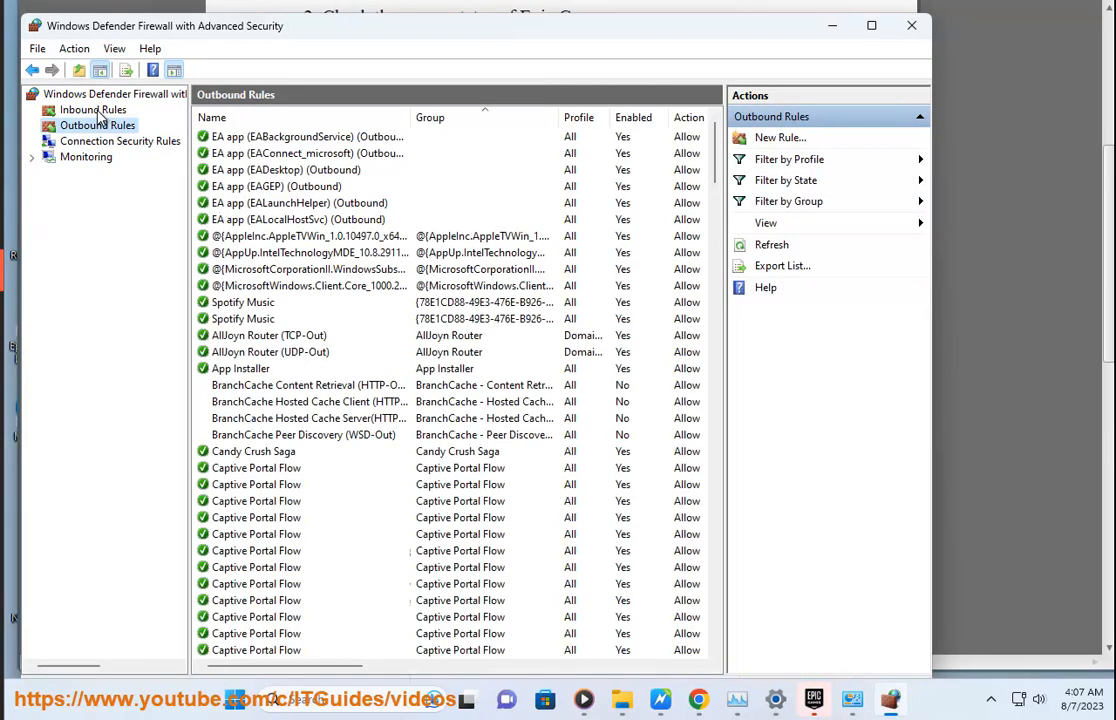
{"action": "mouse_move", "coordinate": [786, 148]}
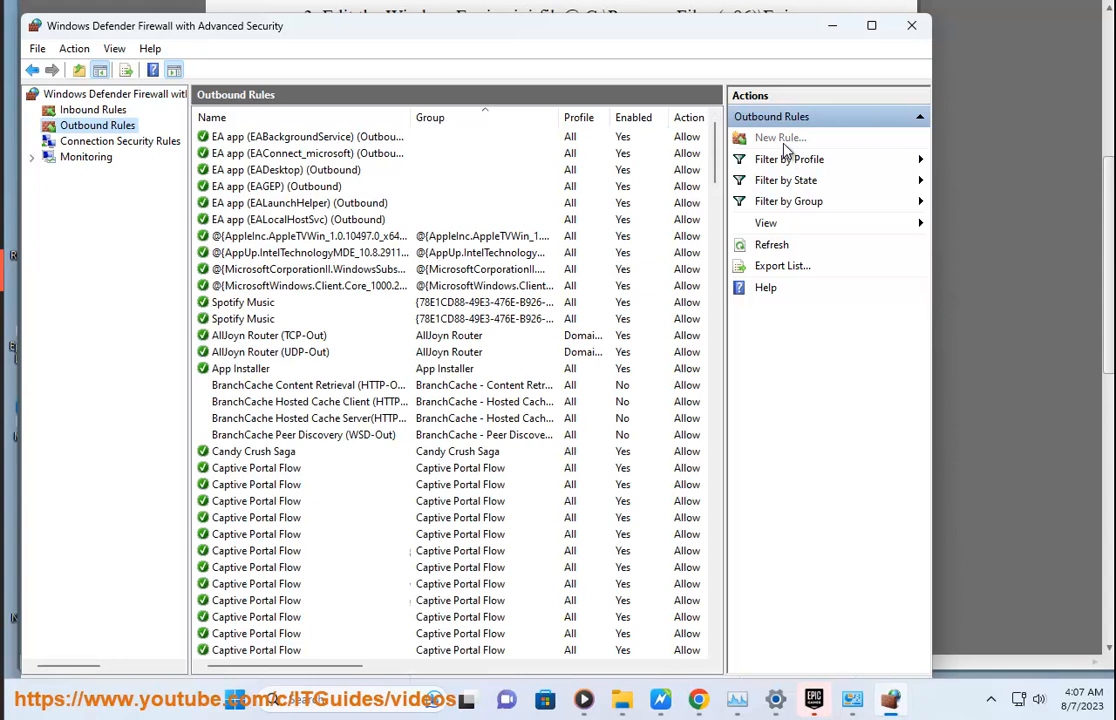
{"action": "left_click", "coordinate": [780, 137]}
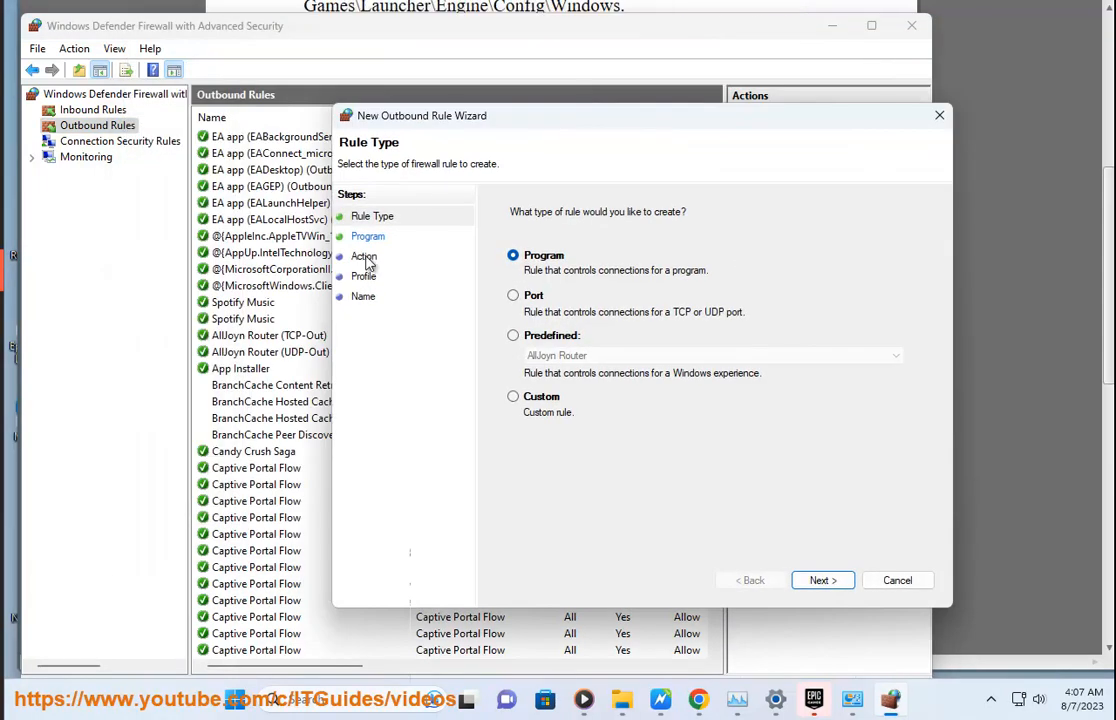
Step: Make the new outbound rule a TCP Port rule for specific remote port 80
{"action": "left_click", "coordinate": [514, 295]}
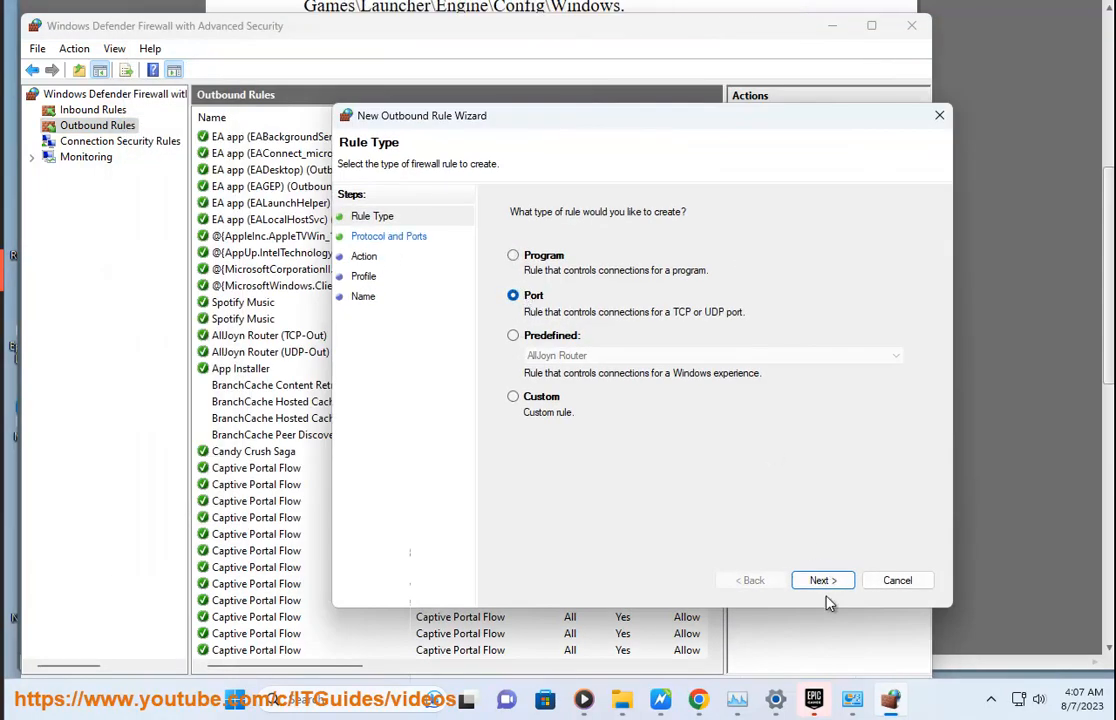
{"action": "left_click", "coordinate": [822, 580]}
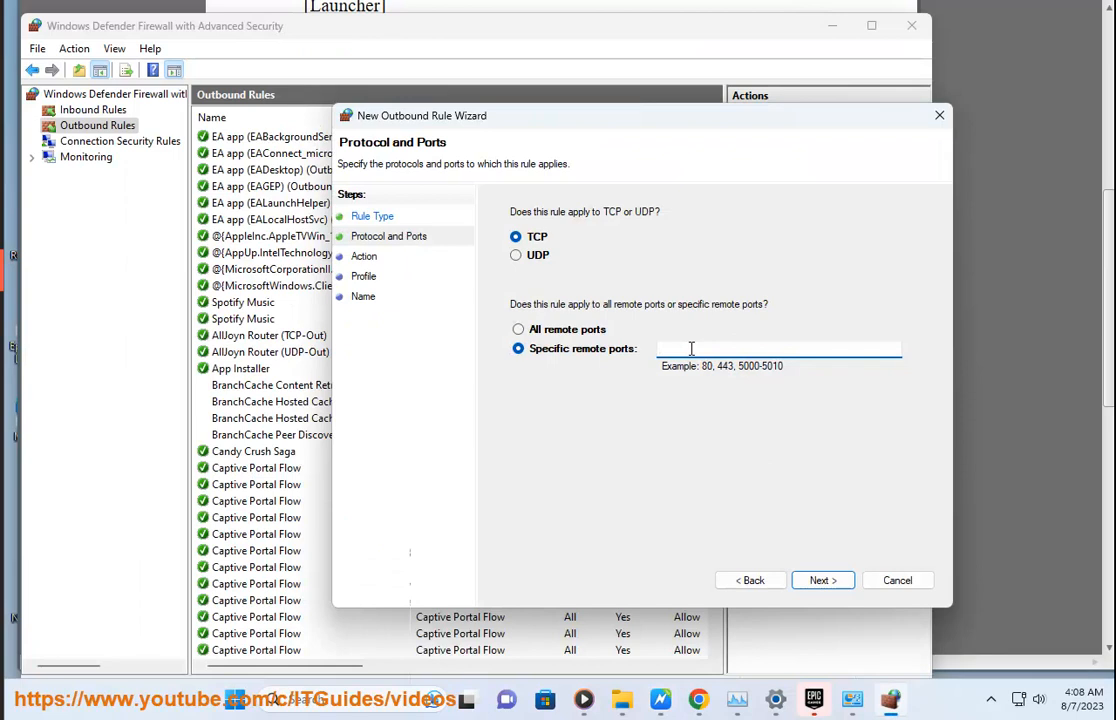
{"action": "type", "text": "80"}
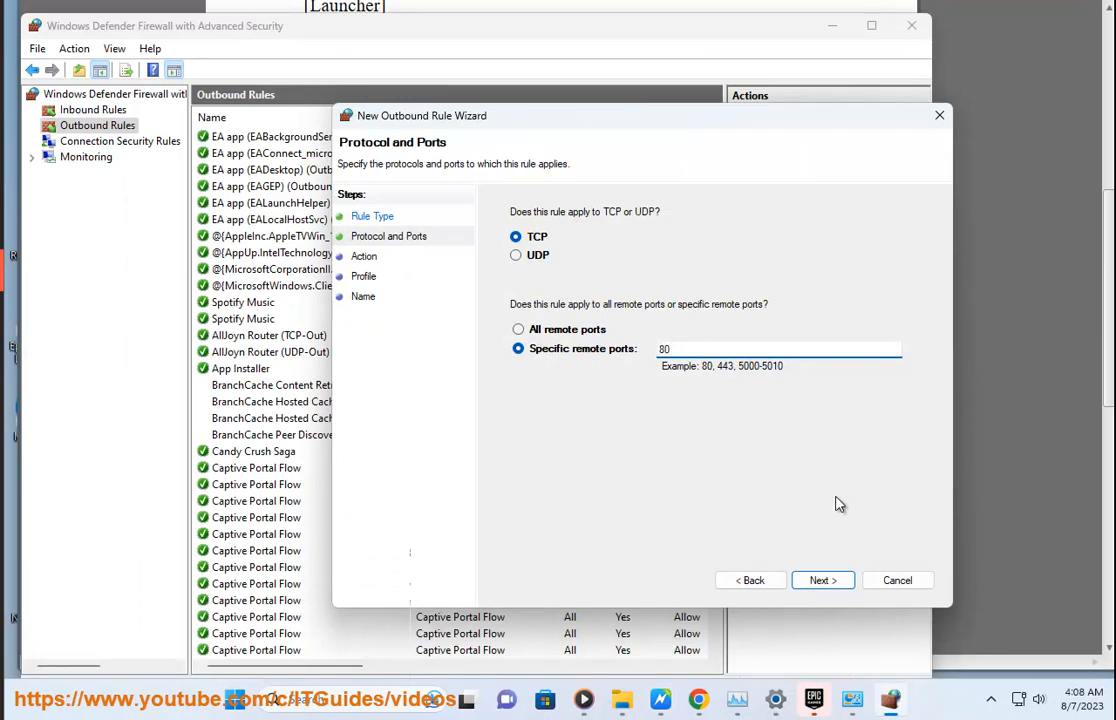